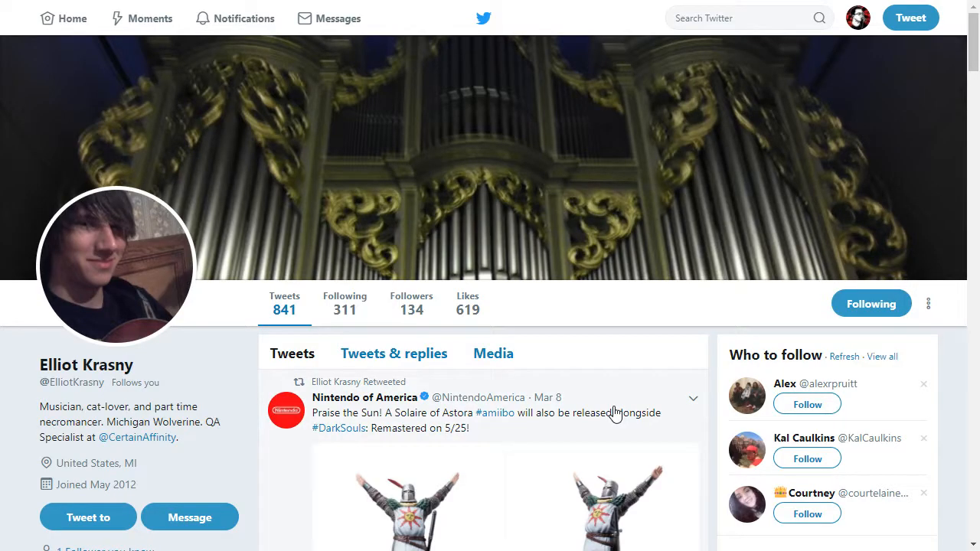
pyautogui.moveTo(509, 493)
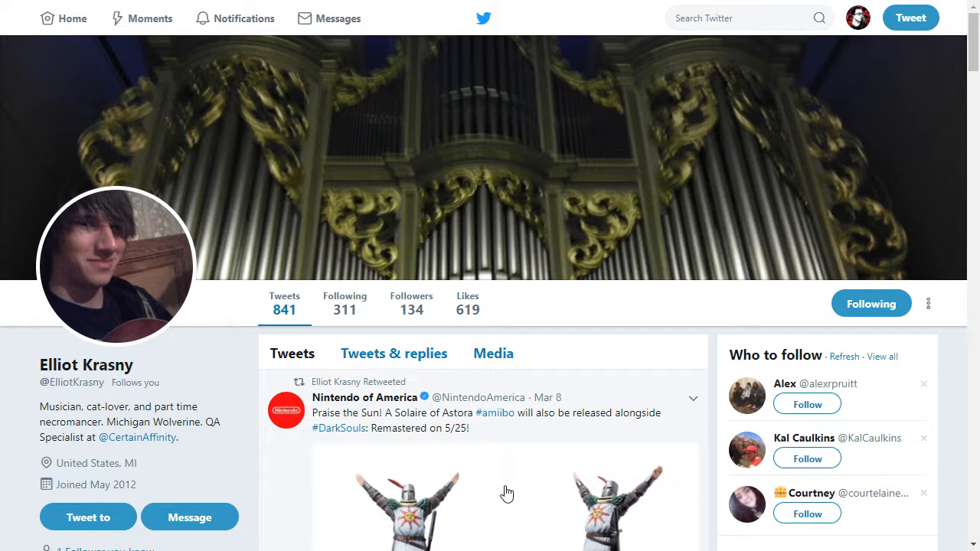
pyautogui.moveTo(110, 260)
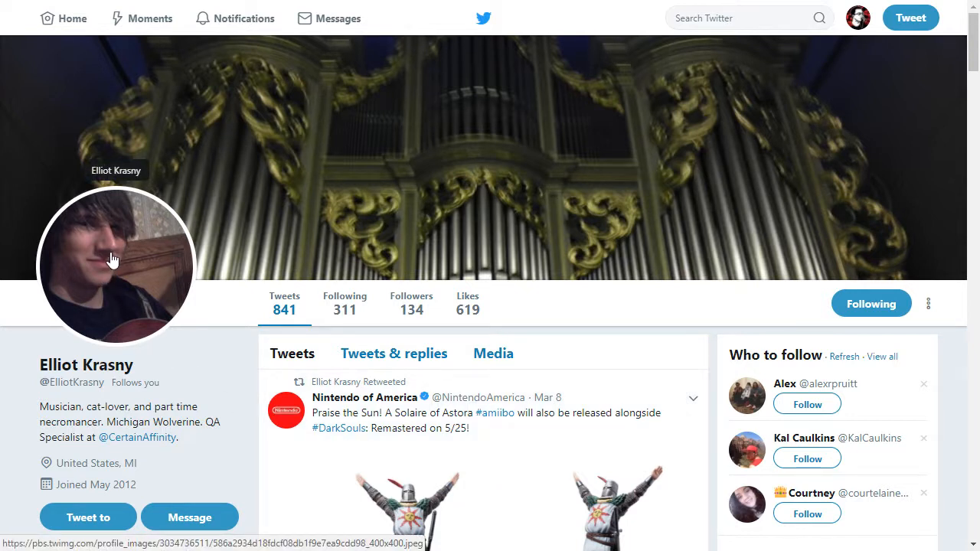
pyautogui.moveTo(247, 362)
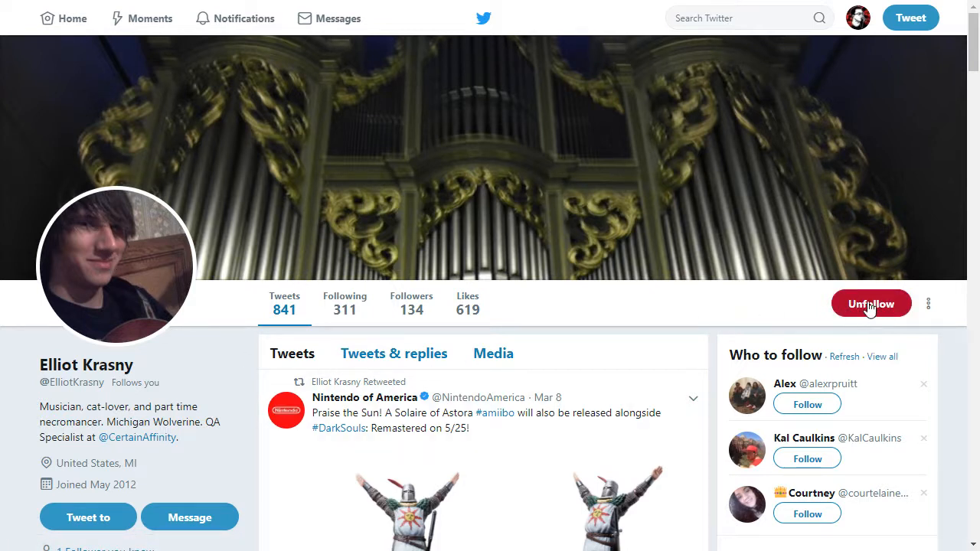
# View the Options screen, return to the main menu, and start a New Game
pyautogui.click(871, 303)
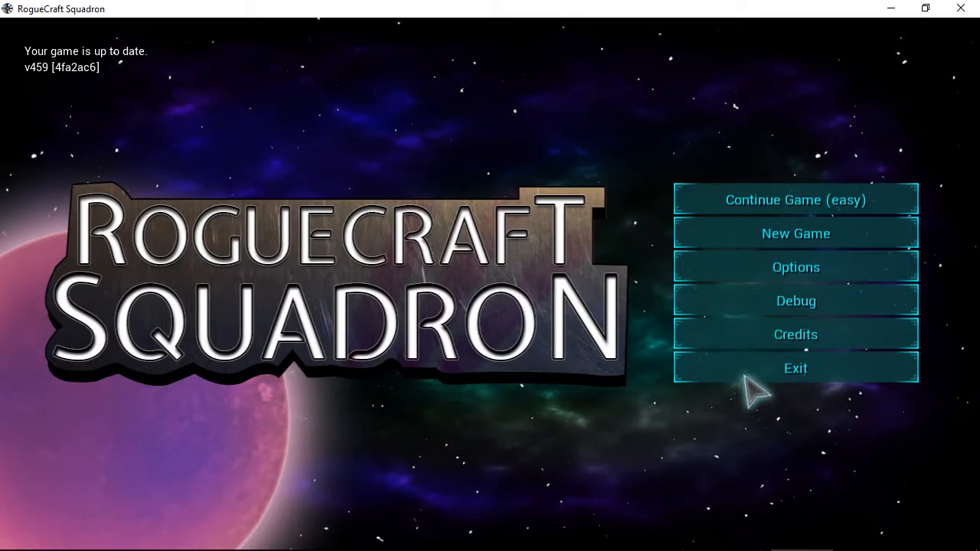
pyautogui.click(796, 266)
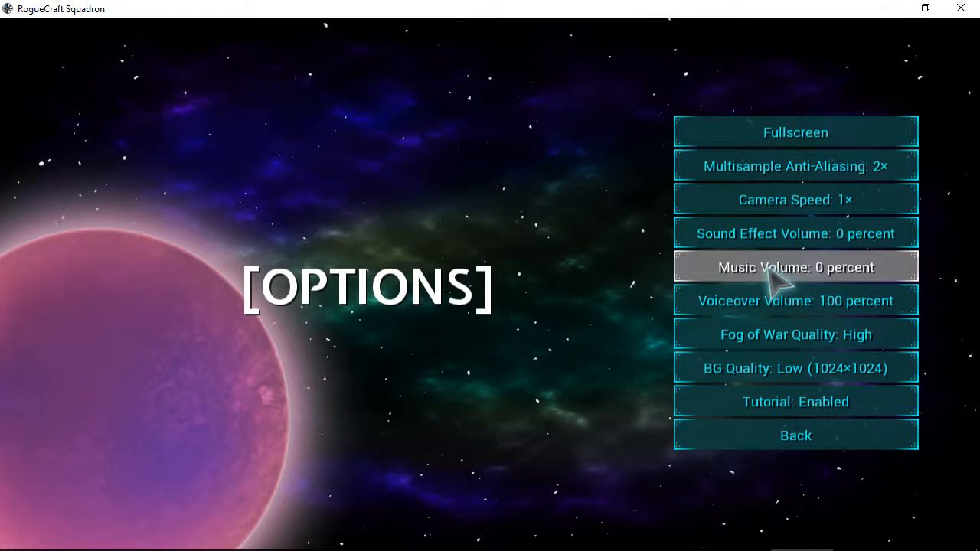
pyautogui.click(794, 435)
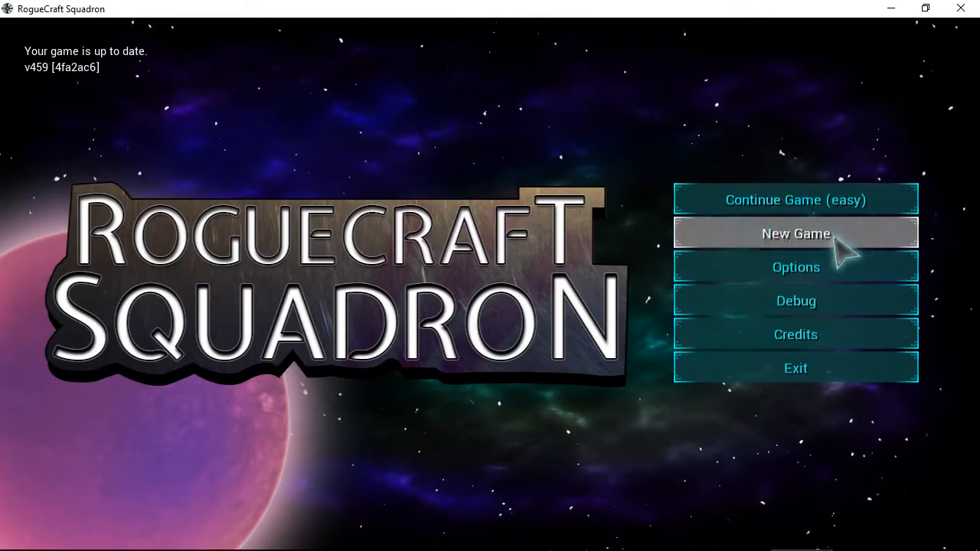
pyautogui.moveTo(824, 254)
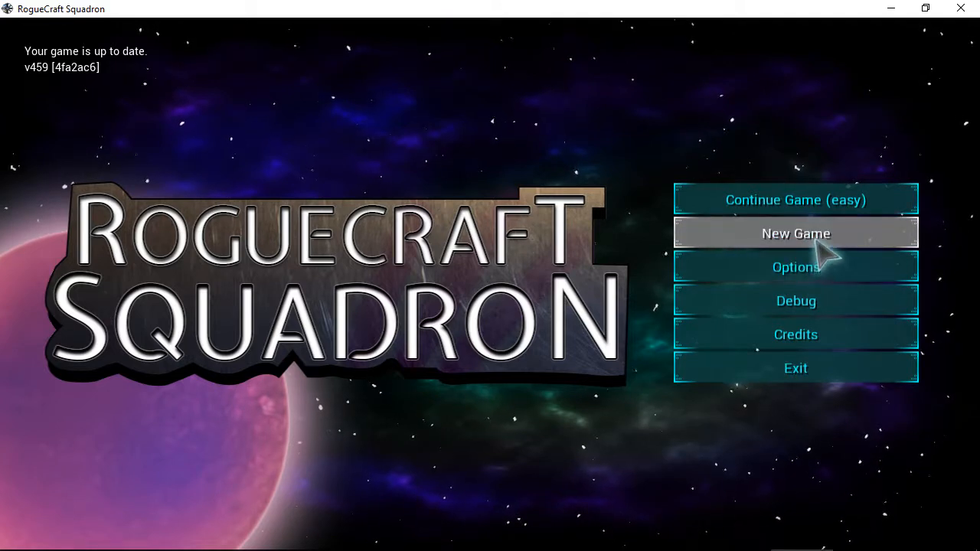
pyautogui.click(795, 233)
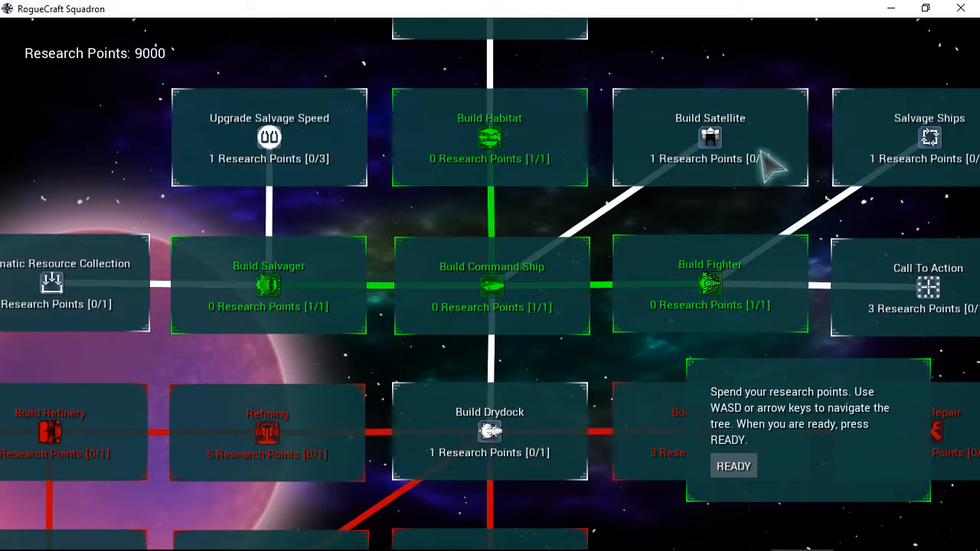
pyautogui.moveTo(712, 161)
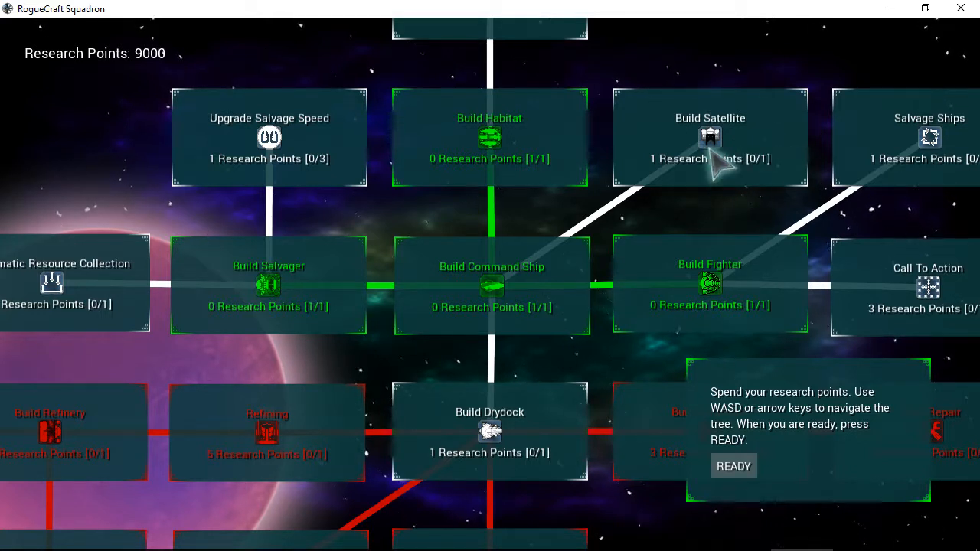
# Research Build Satellite in the research tree, dropping points to 8999
pyautogui.click(711, 137)
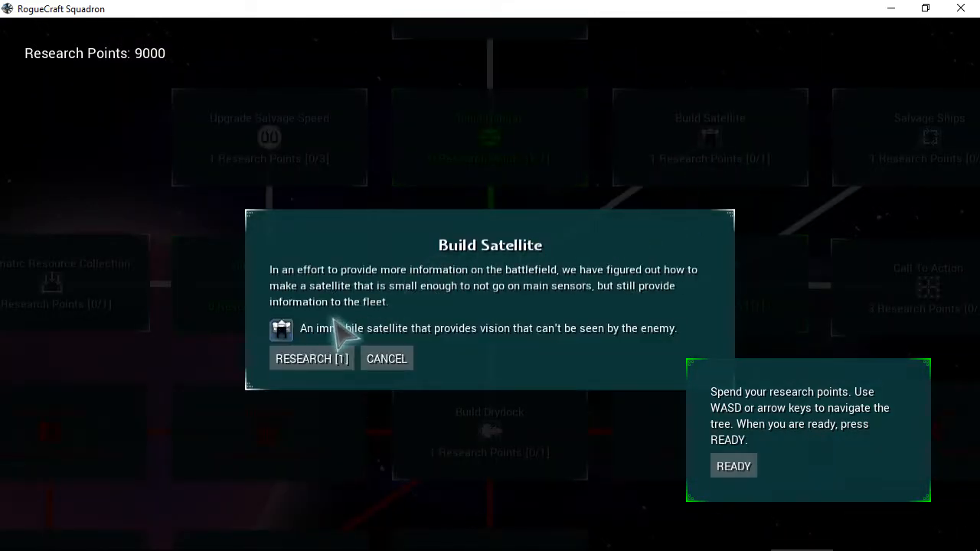
pyautogui.moveTo(437, 349)
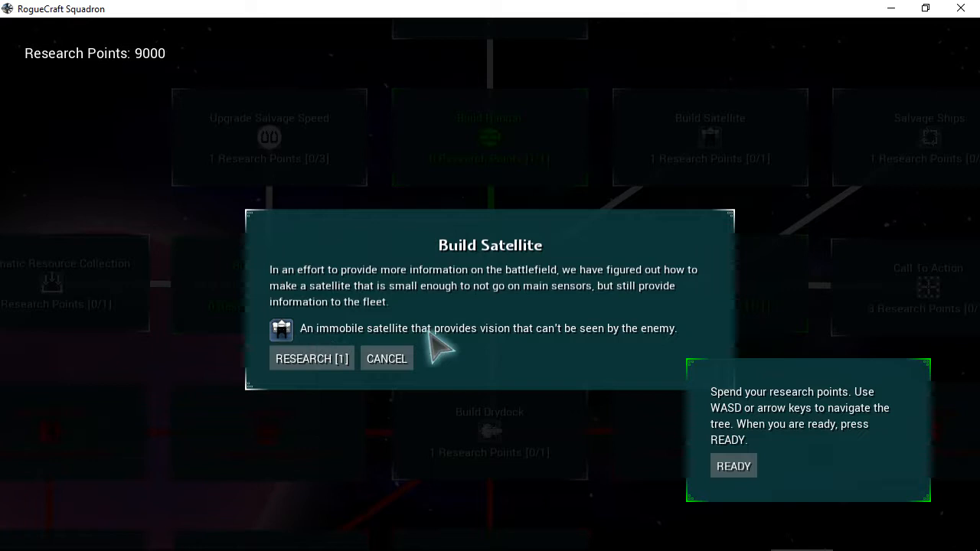
pyautogui.moveTo(365, 416)
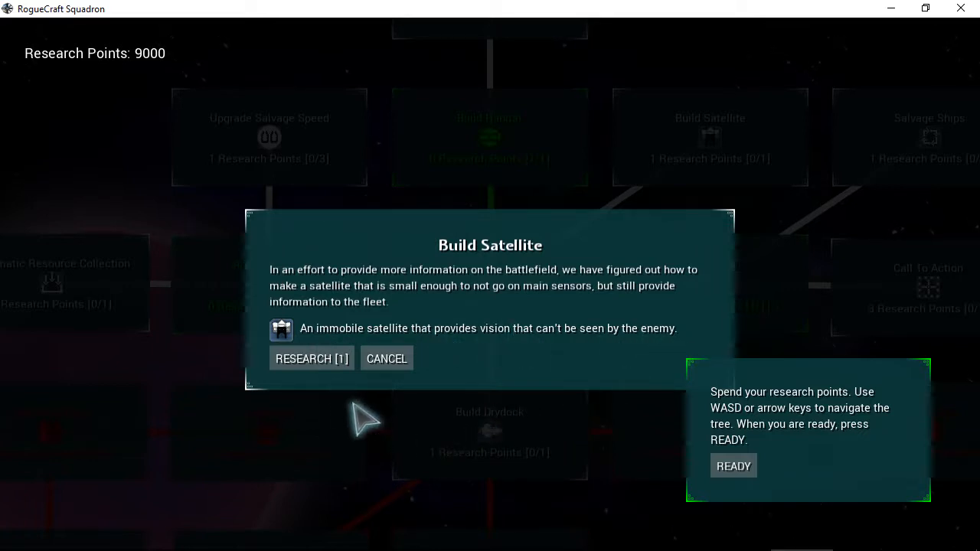
pyautogui.click(310, 358)
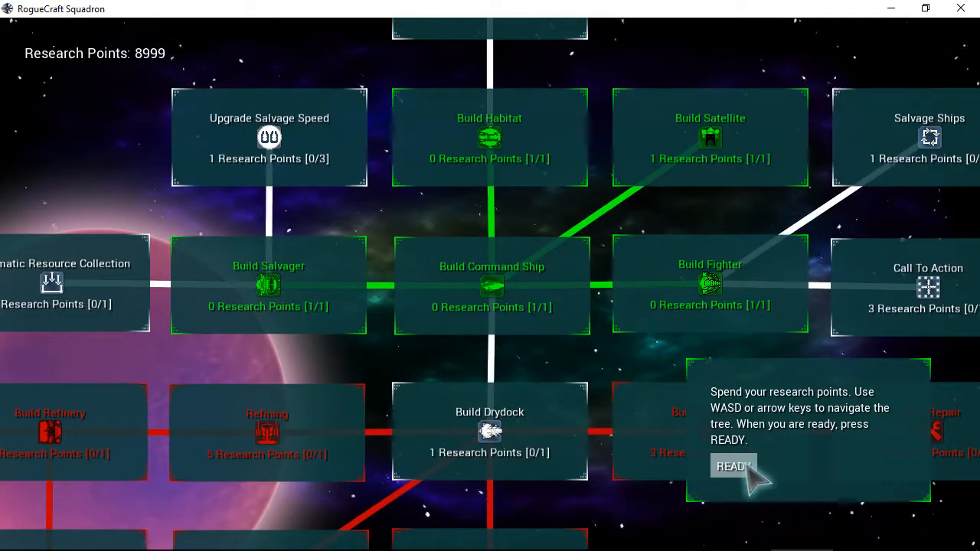
# Confirm READY to finish research and launch the mission
pyautogui.click(733, 465)
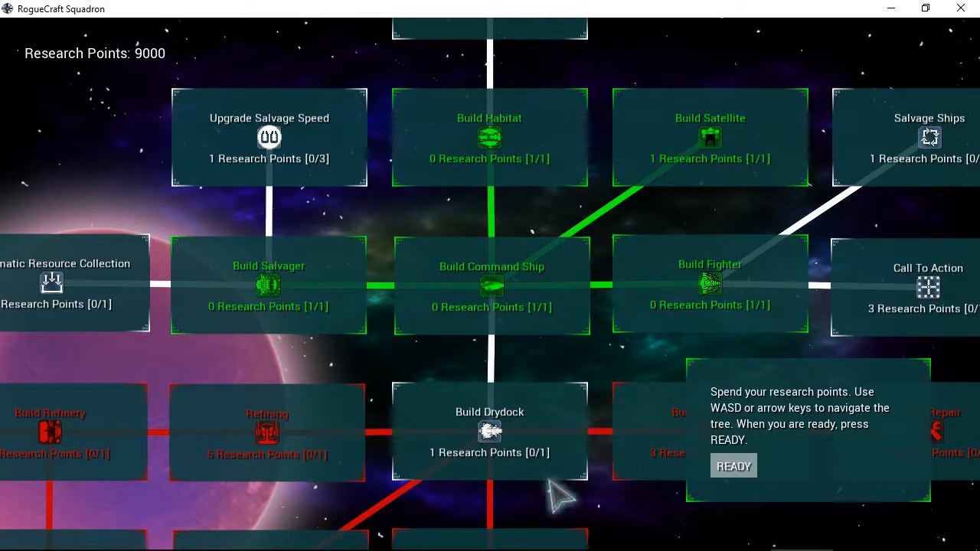
pyautogui.moveTo(520, 452)
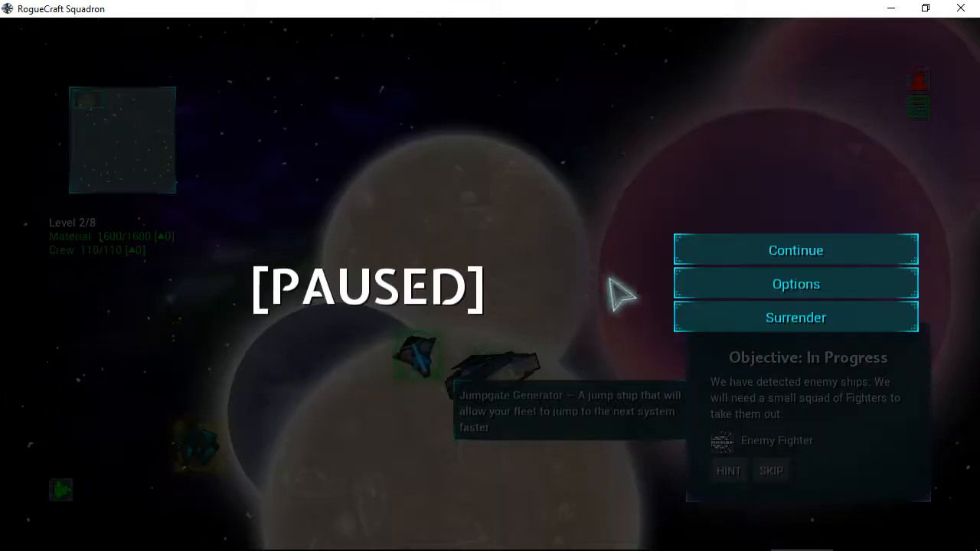
# Surrender the mission, start another game, and launch a fresh level 1/8 mission after research
pyautogui.click(796, 317)
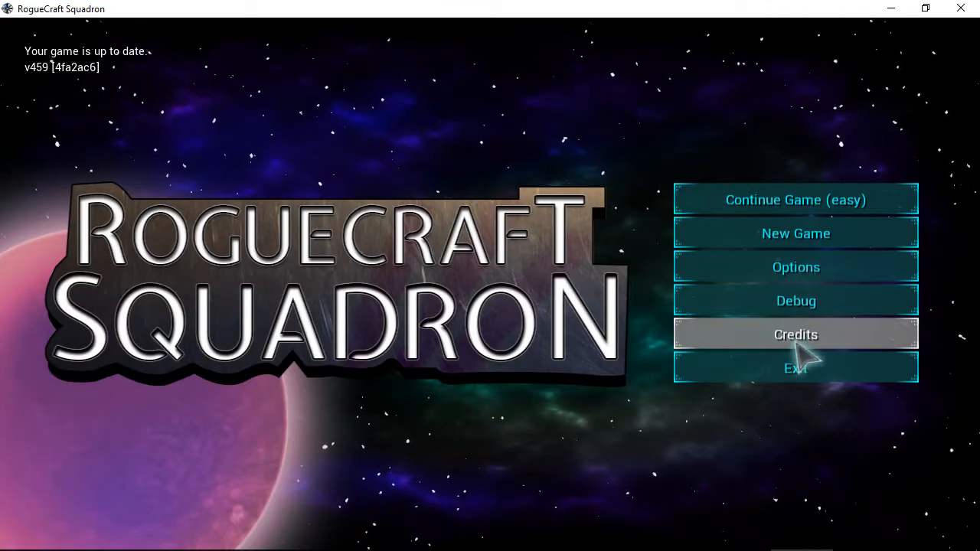
pyautogui.click(796, 300)
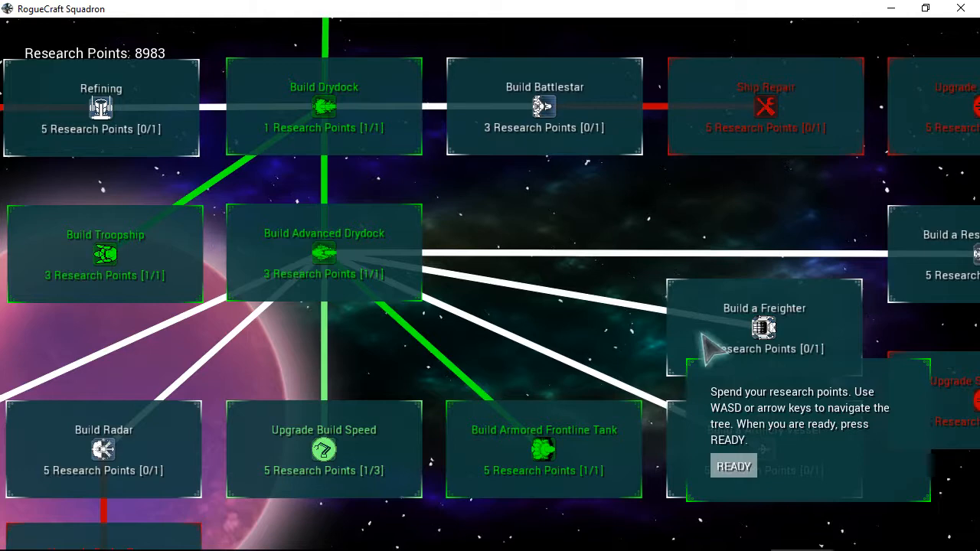
pyautogui.click(733, 466)
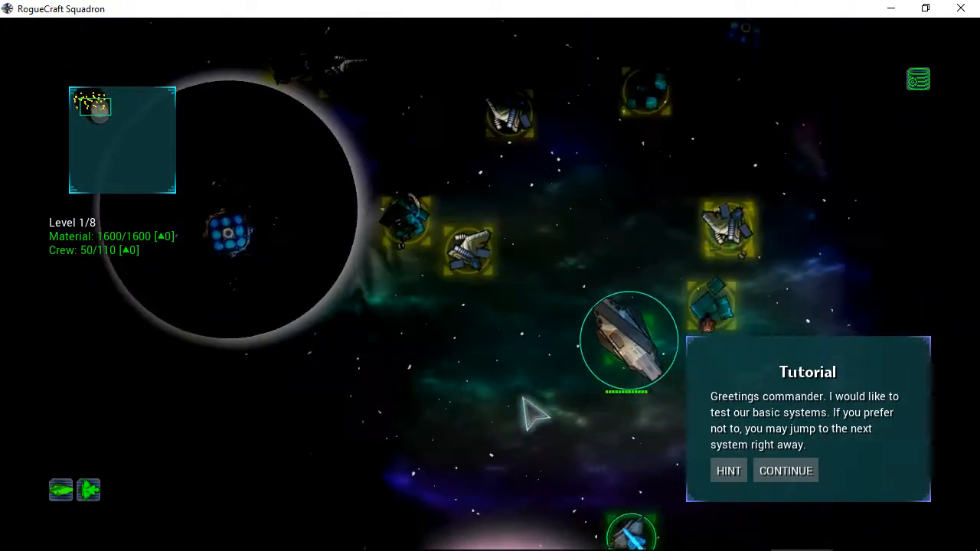
pyautogui.press('alt+tab')
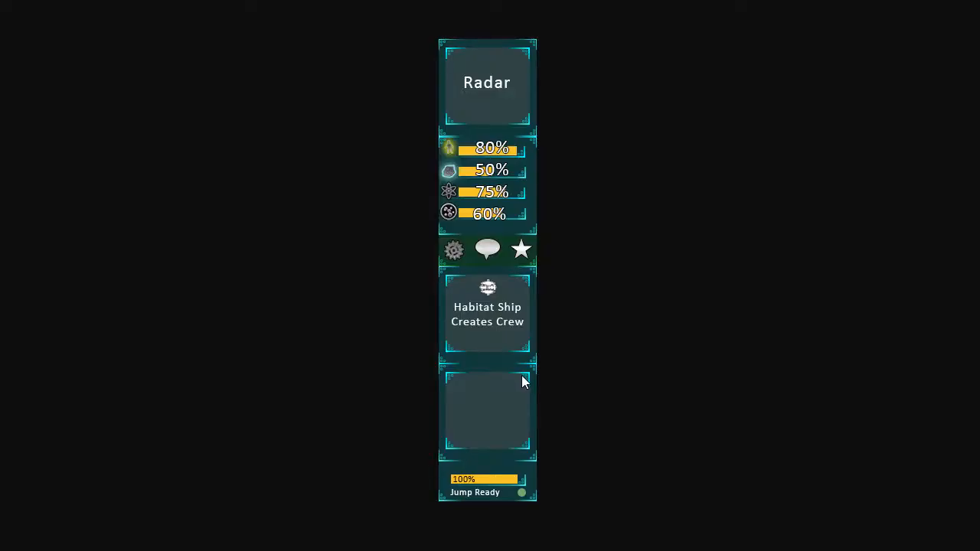
pyautogui.moveTo(490, 47)
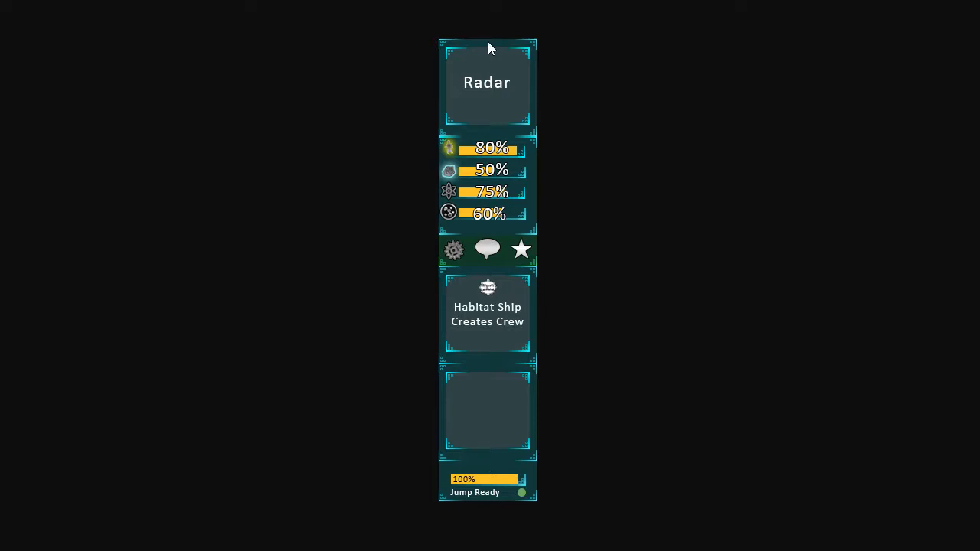
pyautogui.moveTo(539, 259)
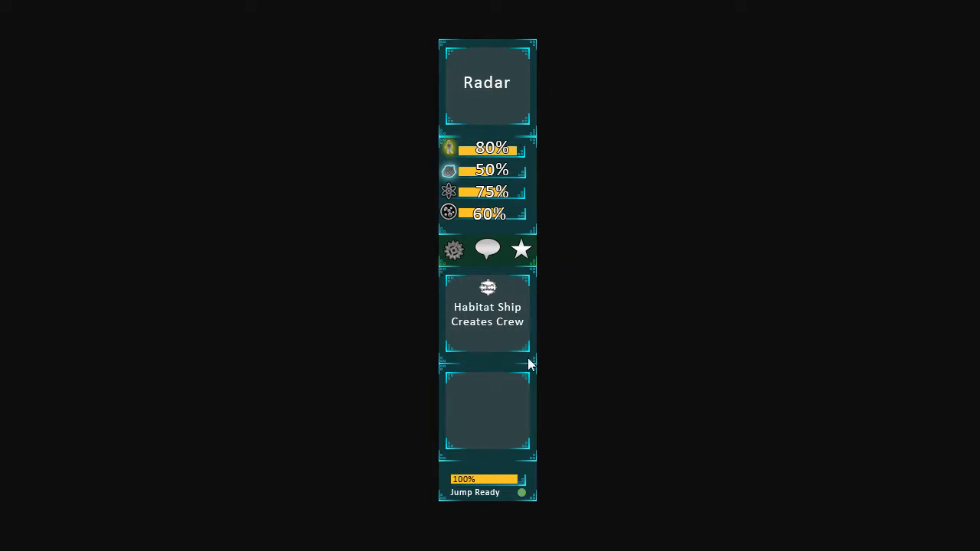
pyautogui.moveTo(632, 444)
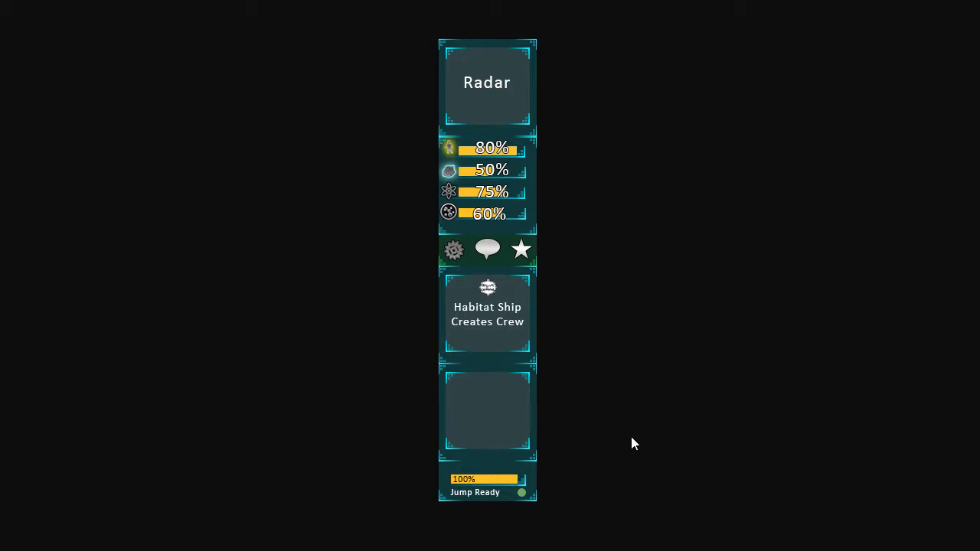
pyautogui.moveTo(490, 524)
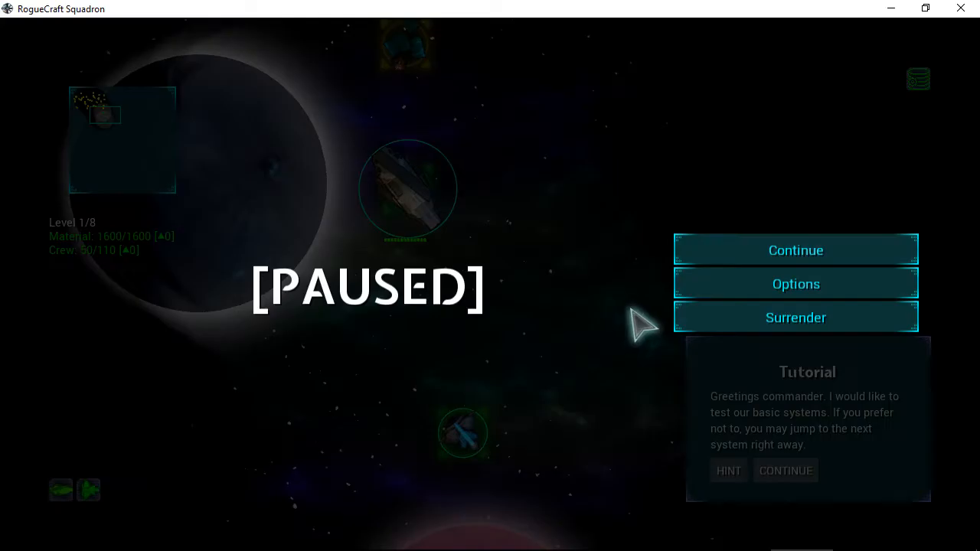
pyautogui.click(794, 250)
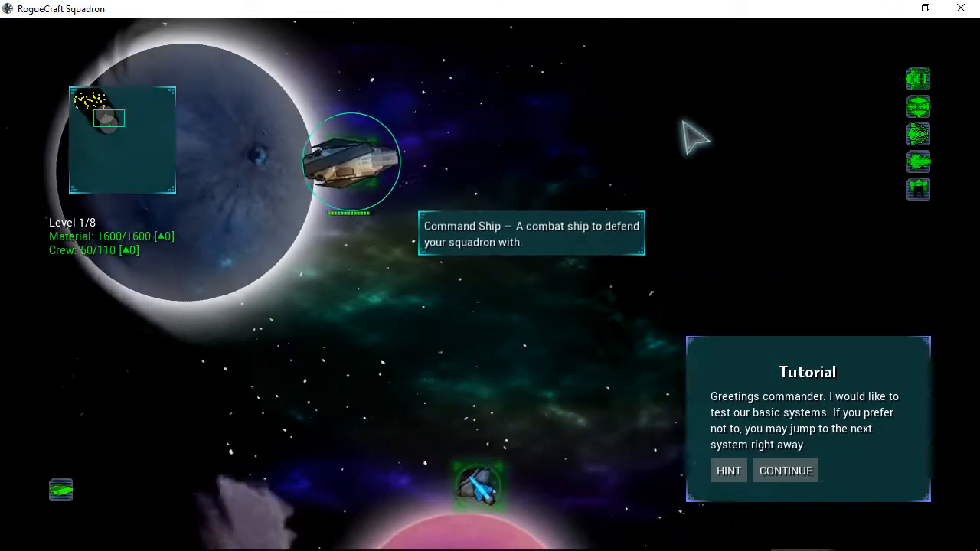